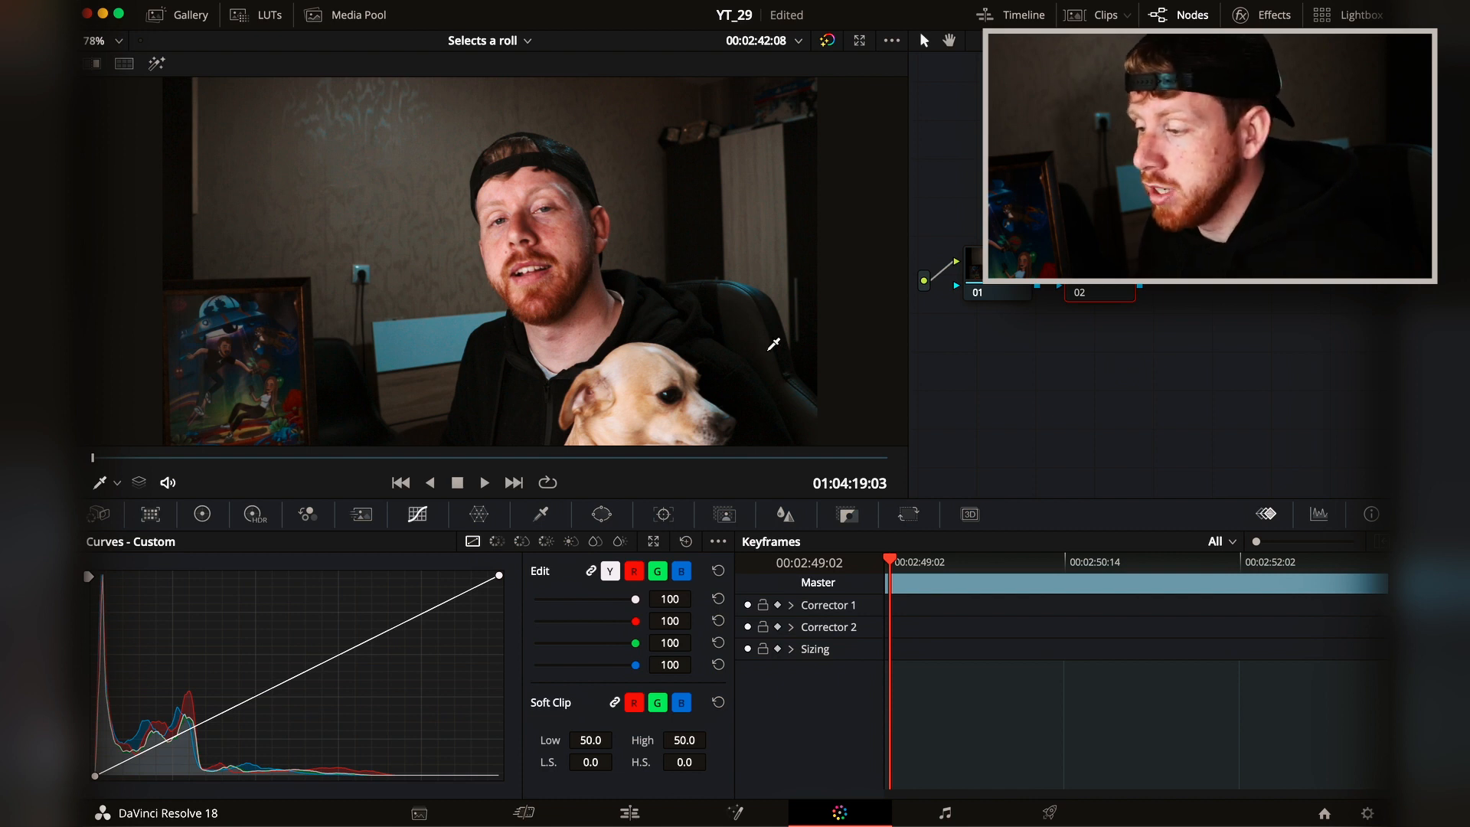
Open the Window palette to show power window shapes for node 2
click(602, 514)
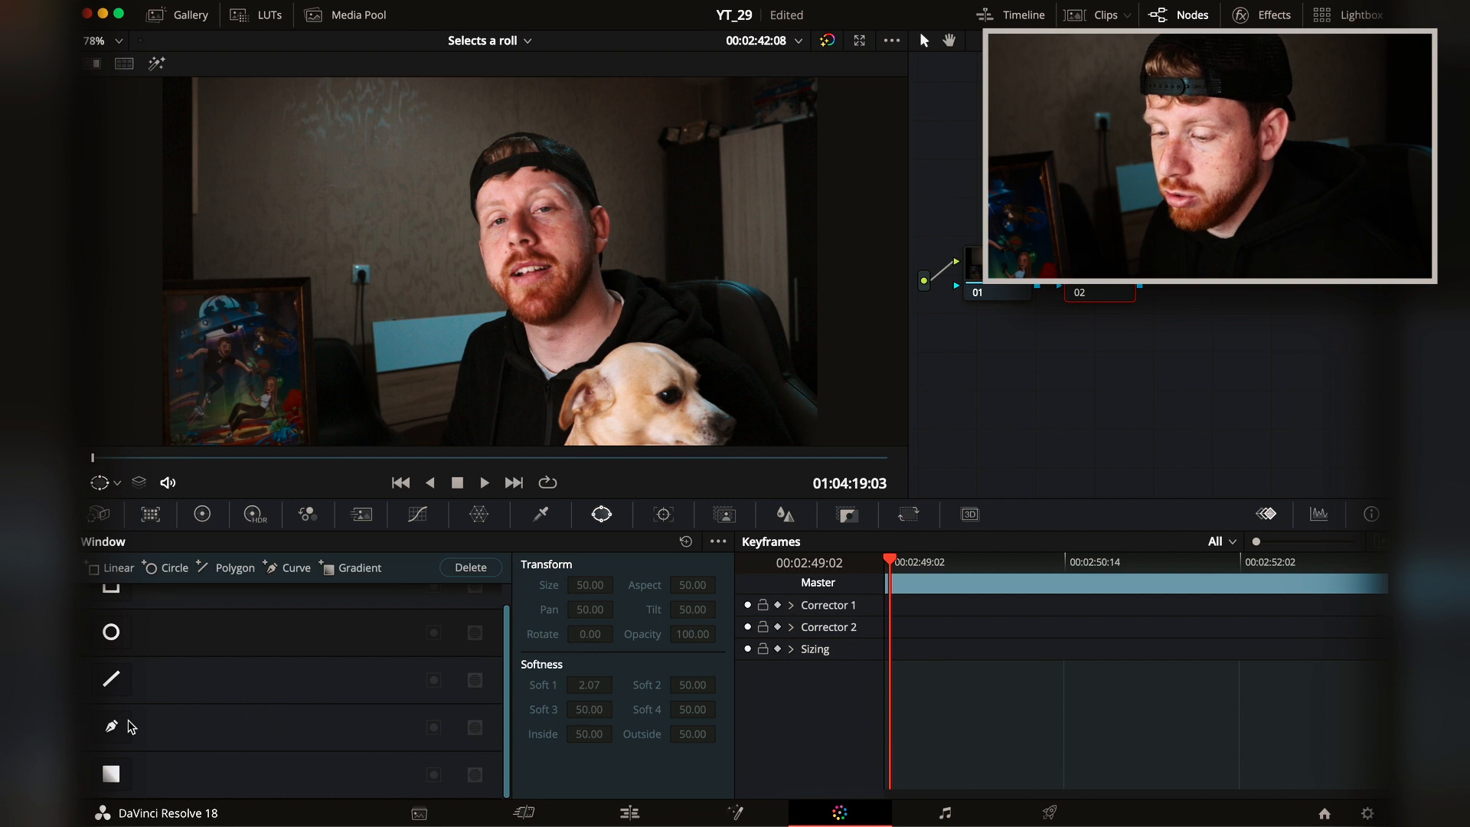
Draw a curve window around the wall socket and drag a point to refine its outline
click(110, 726)
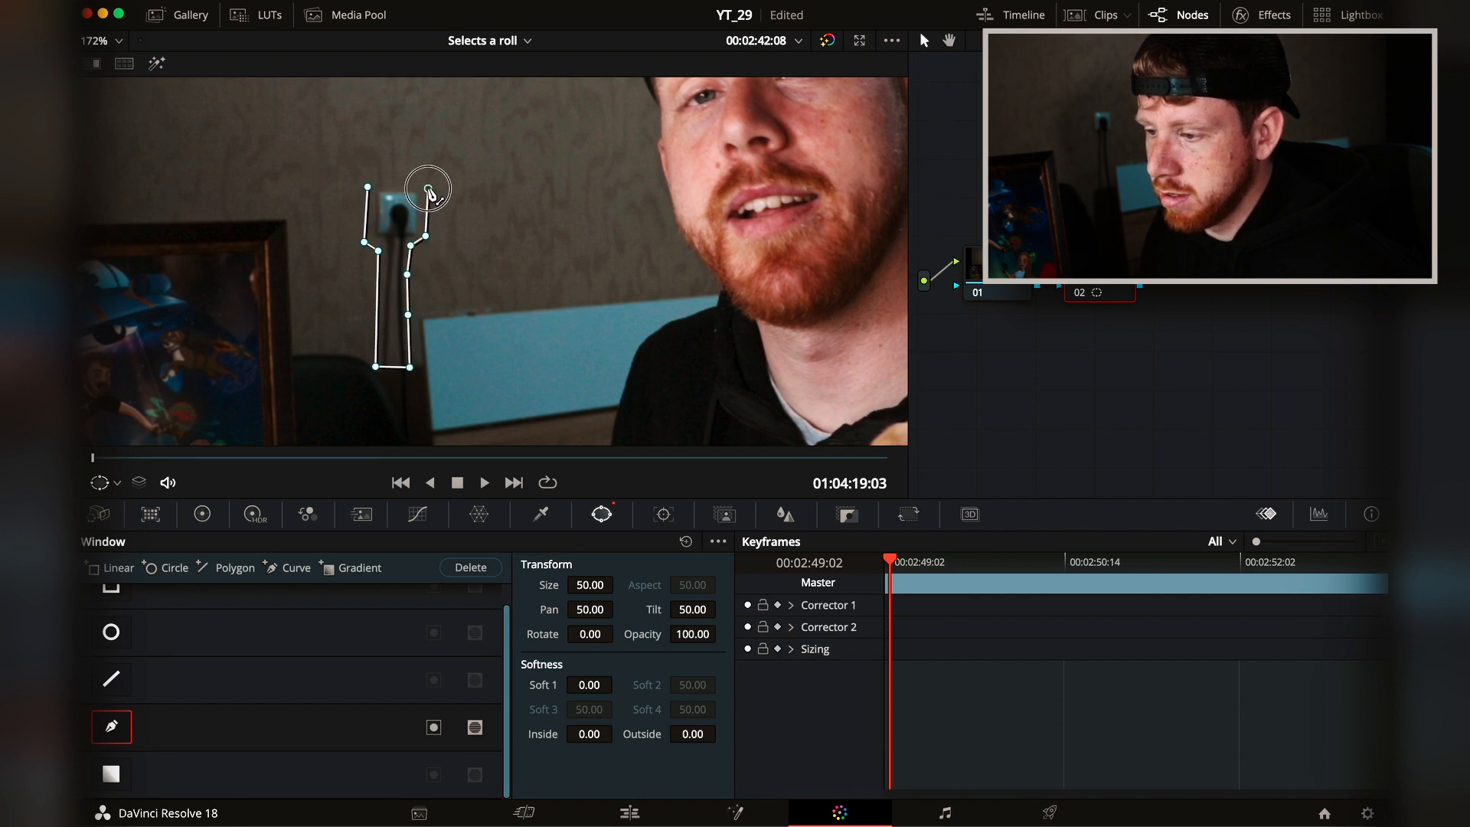
drag(427, 193, 404, 360)
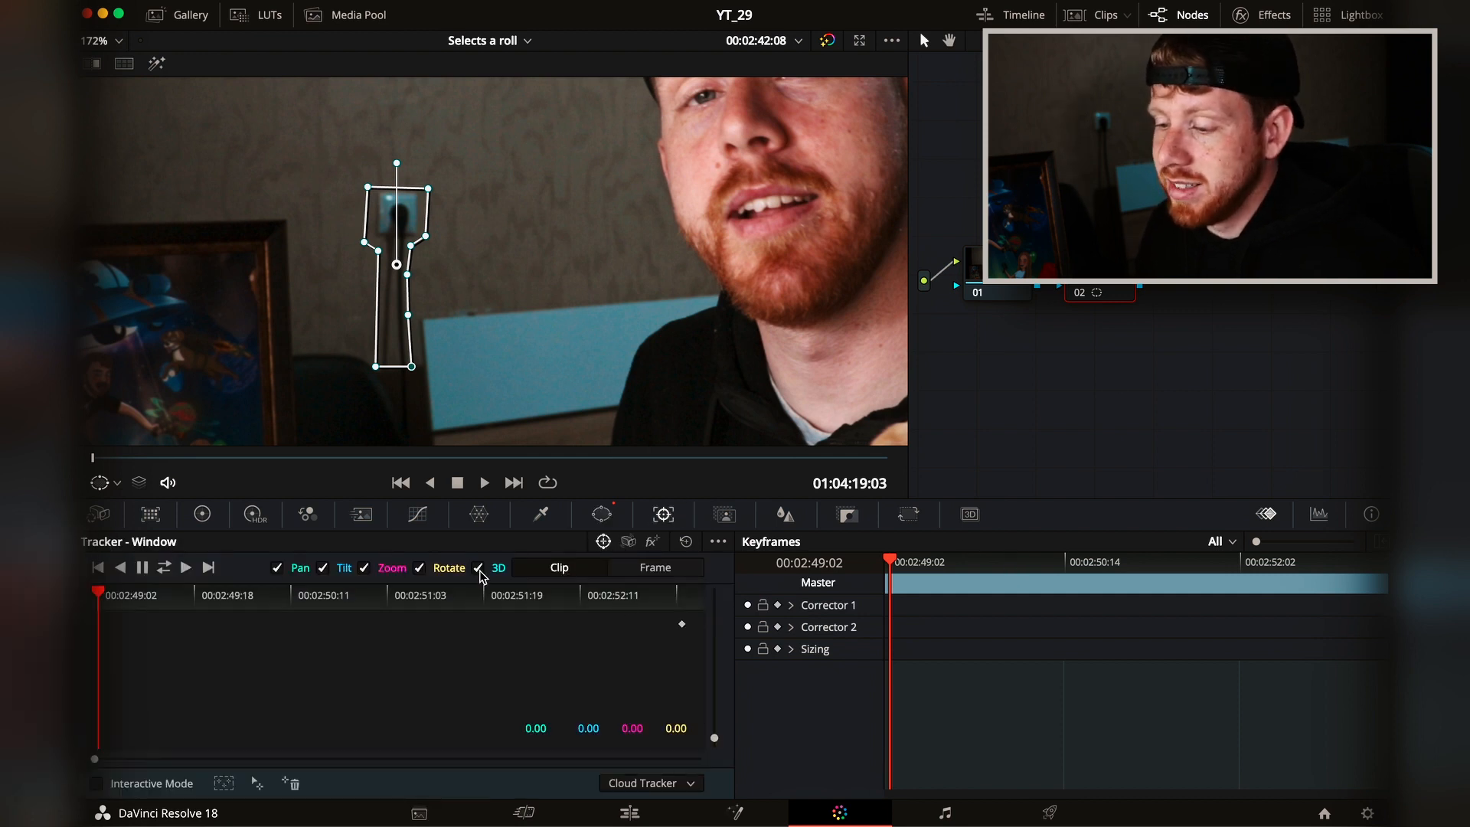
Uncheck 3D in the Tracker palette so the curve window tracks without it
click(478, 567)
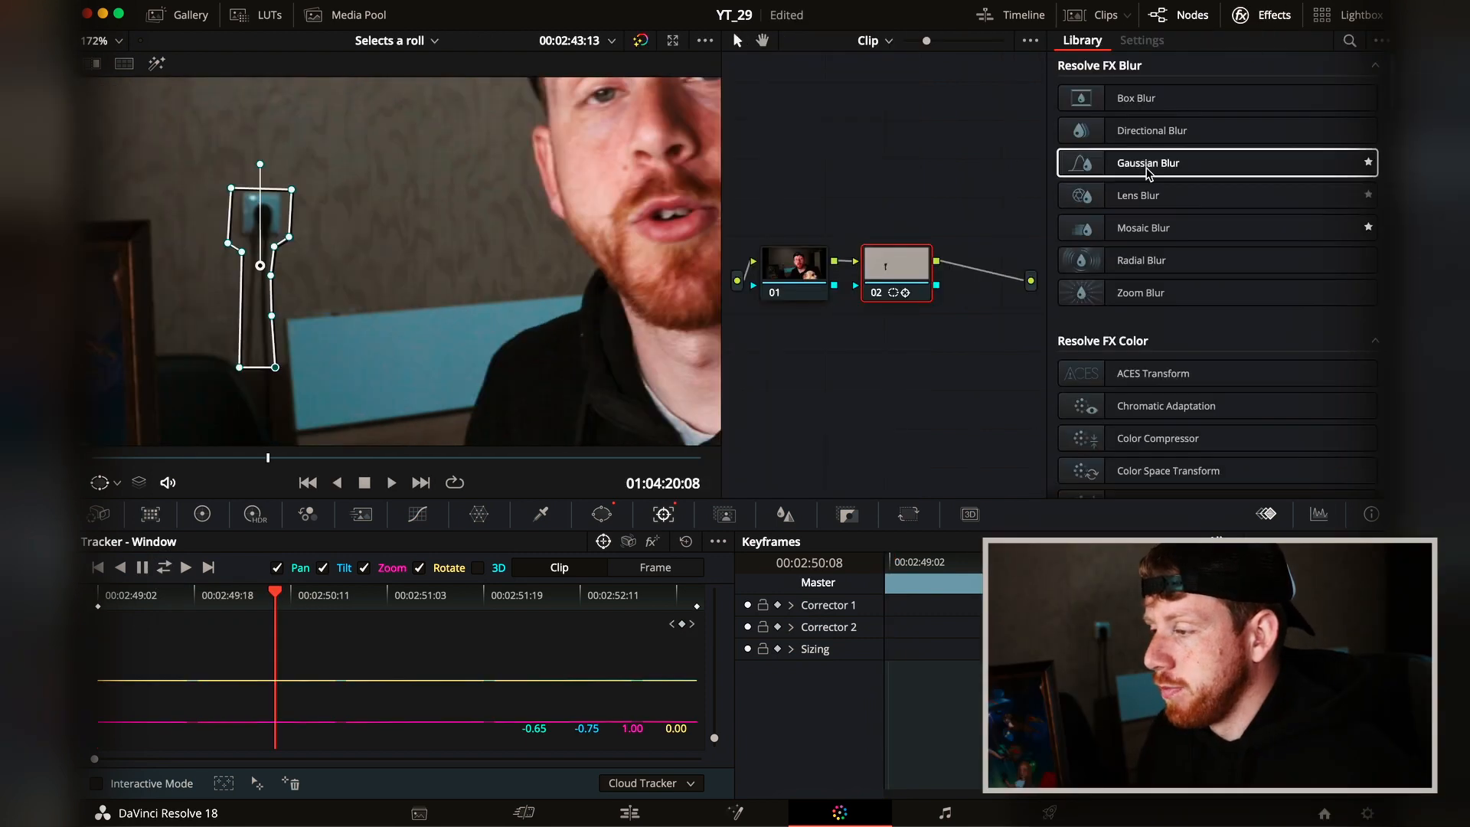
Search the Effects Library for 'obje' to find Object Removal
click(1349, 41)
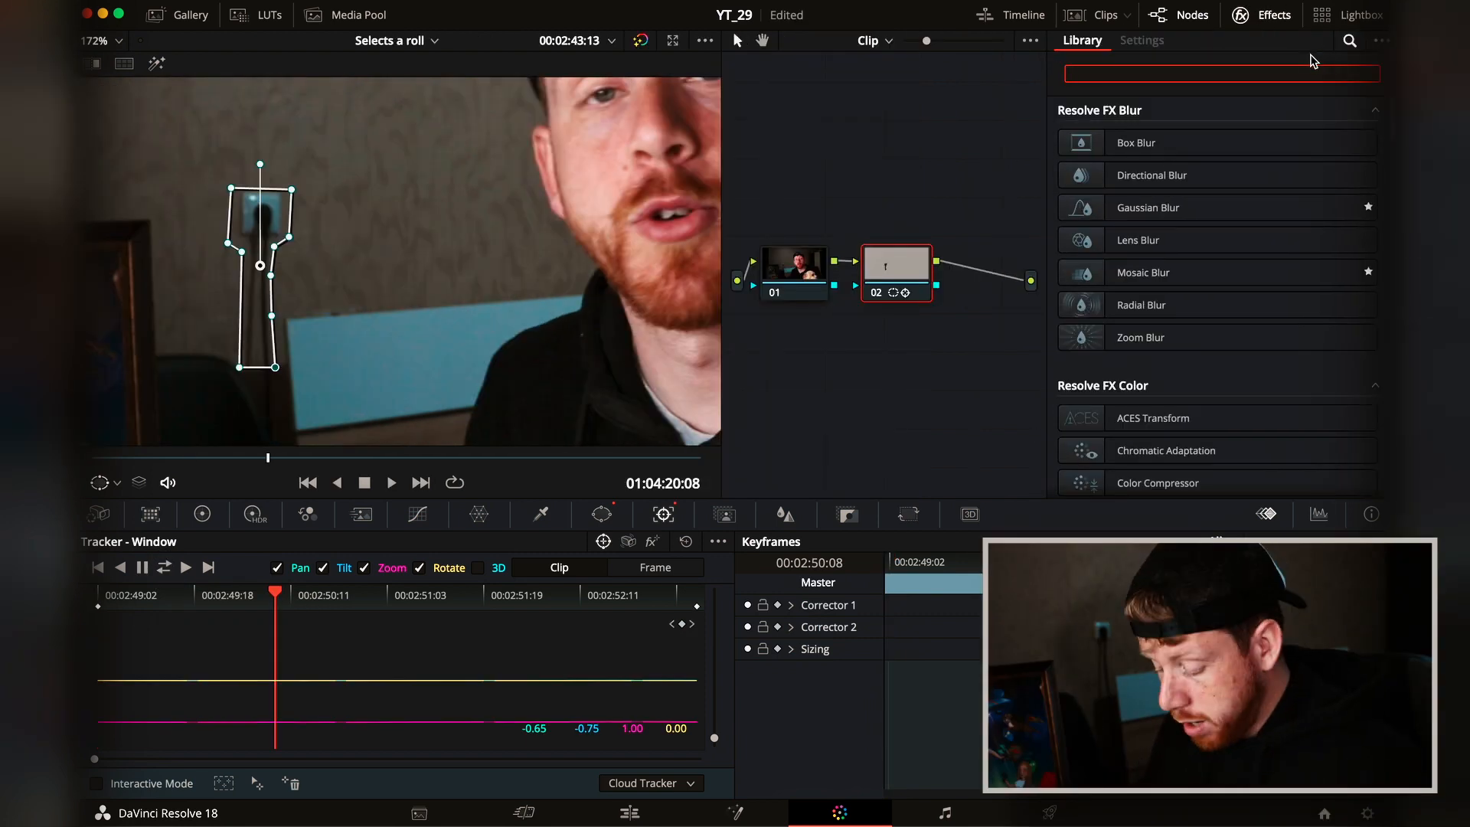
text(obje)
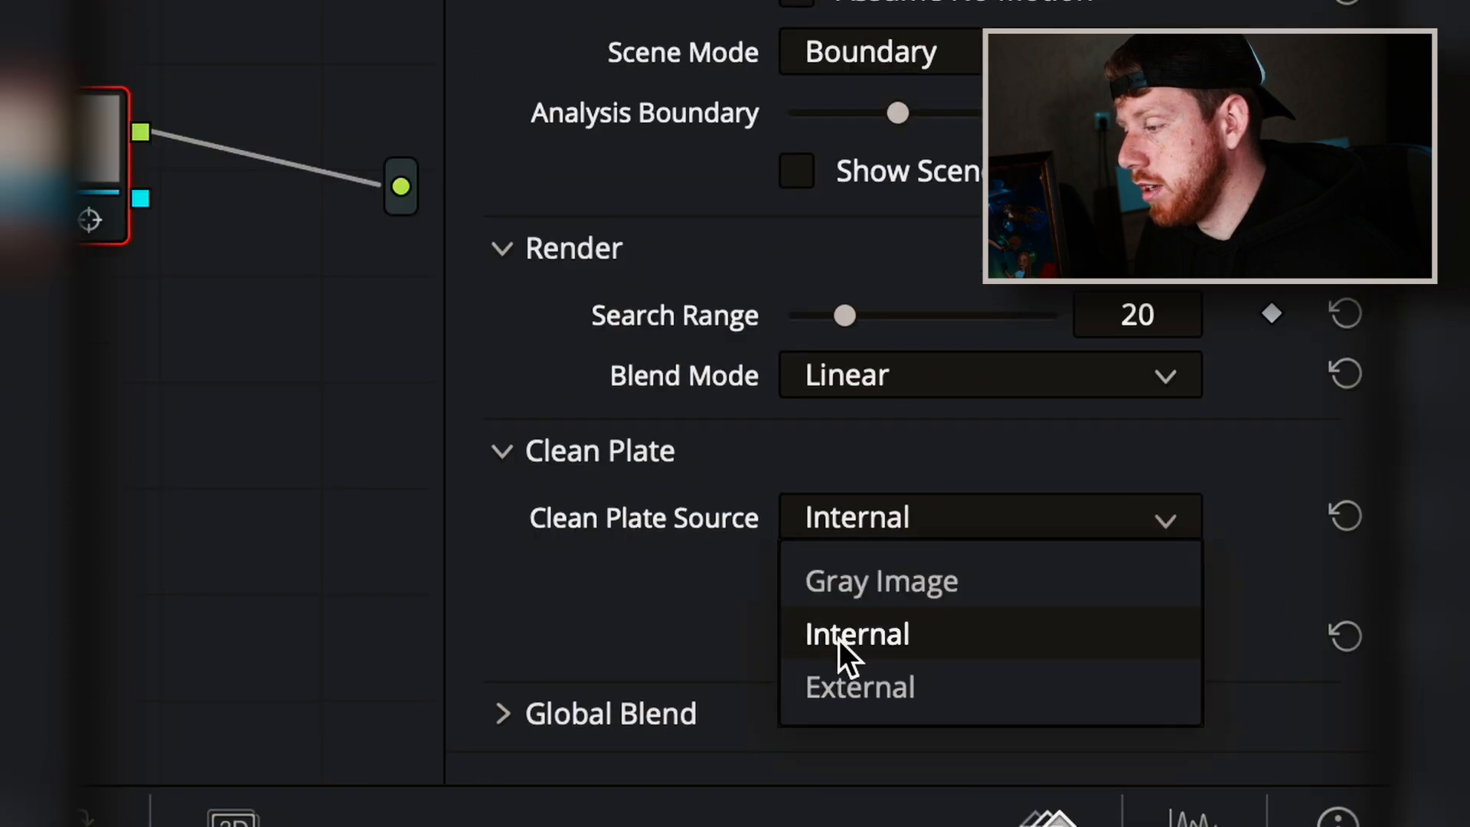
Set the Object Removal clean plate source to Internal
click(855, 634)
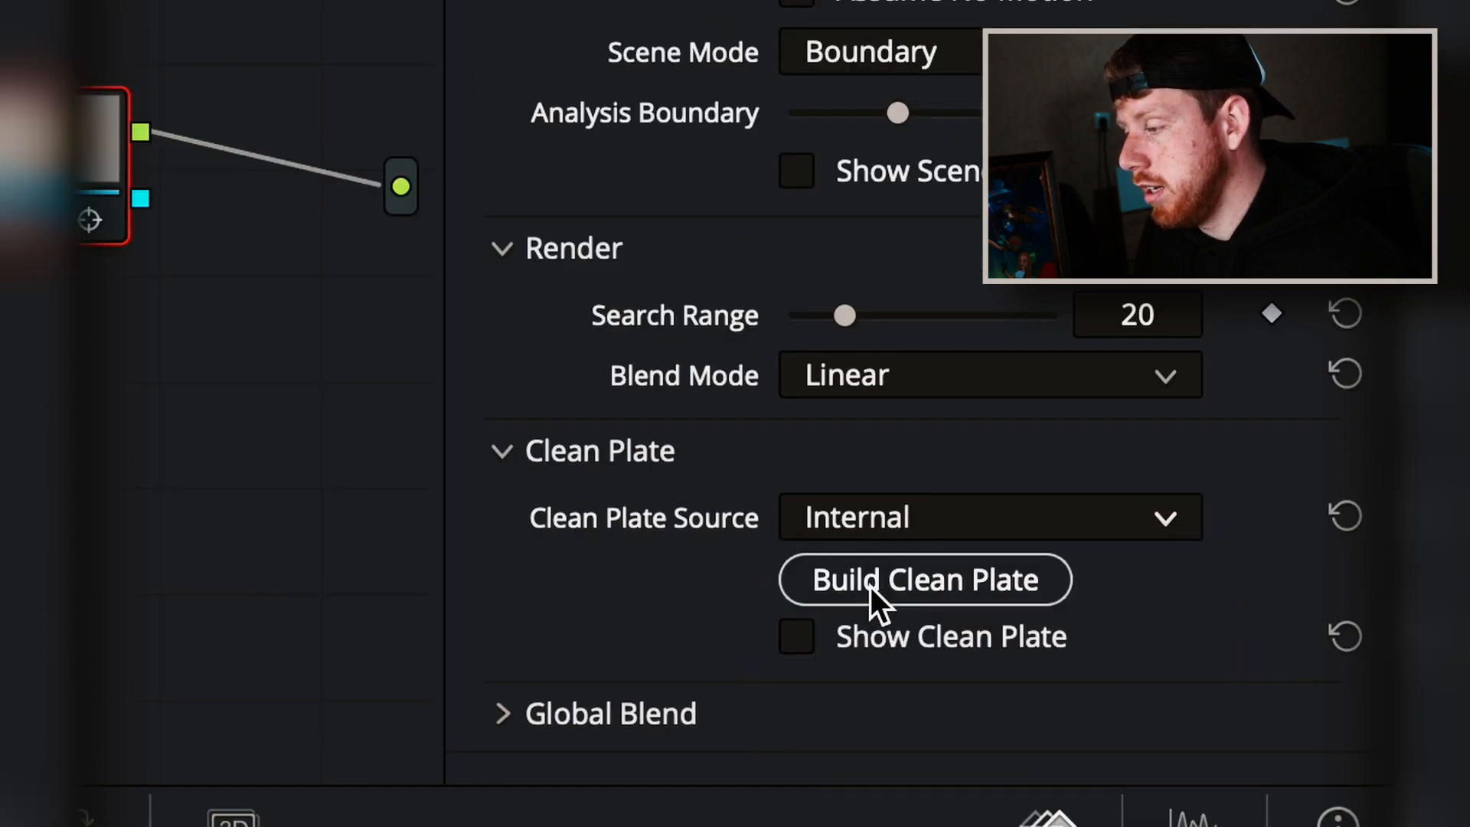